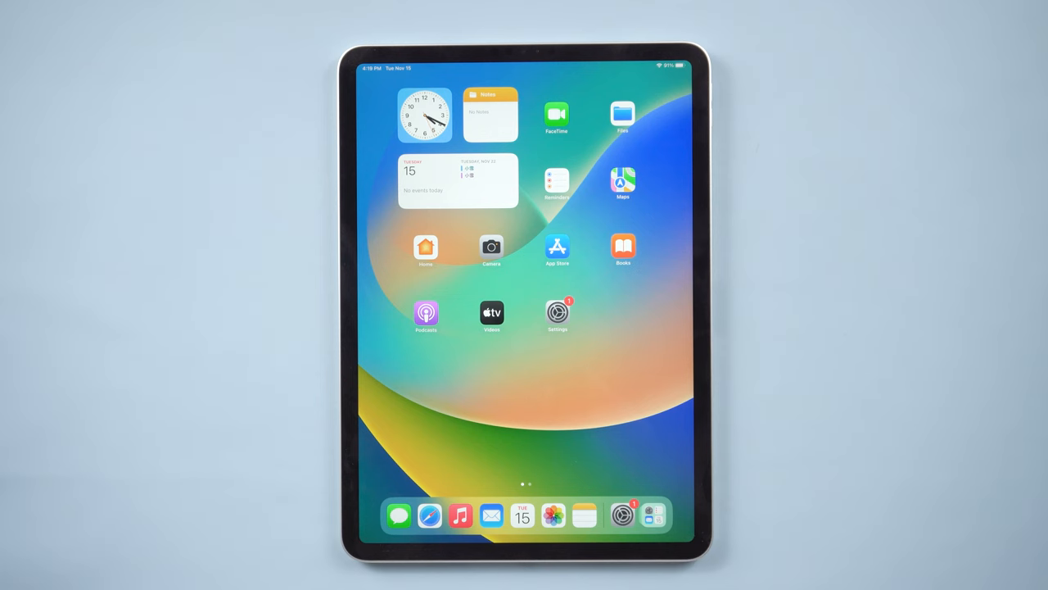
Navigate Settings > General > Transfer or Reset iPad and confirm Erase All Content and Settings
click(556, 310)
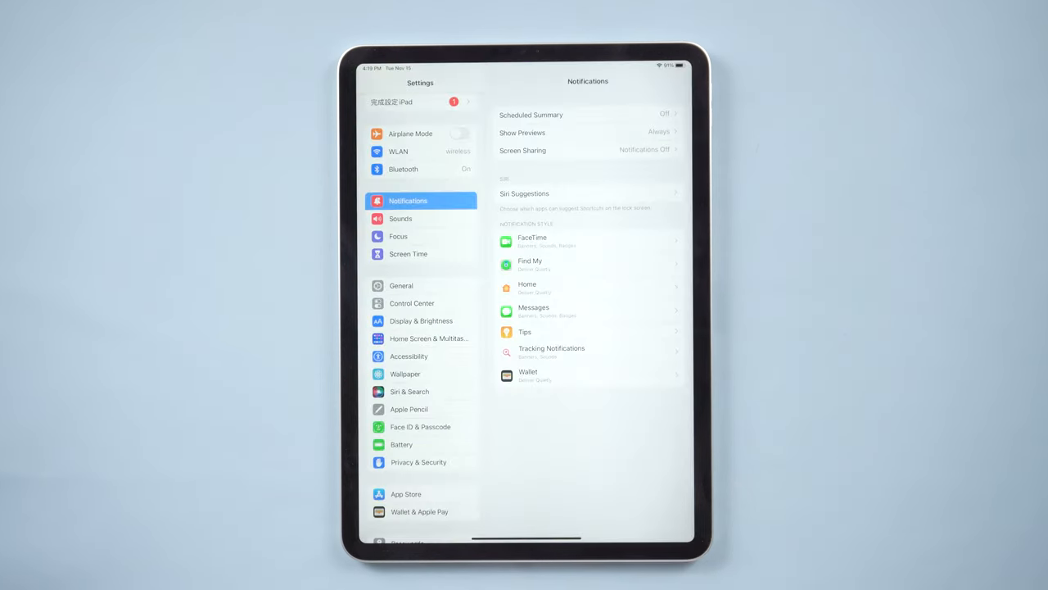
click(401, 285)
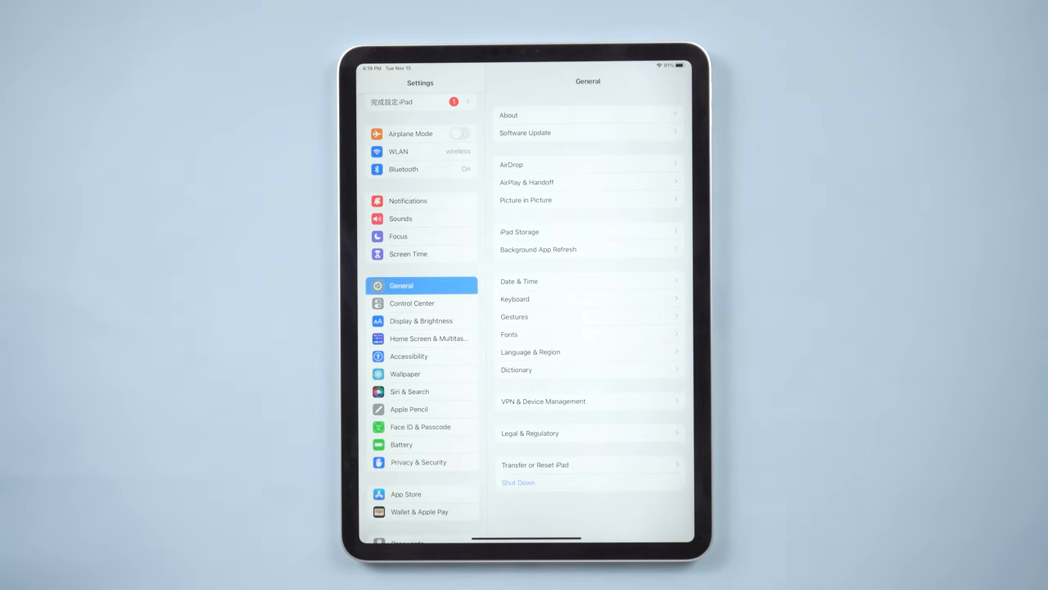
click(537, 465)
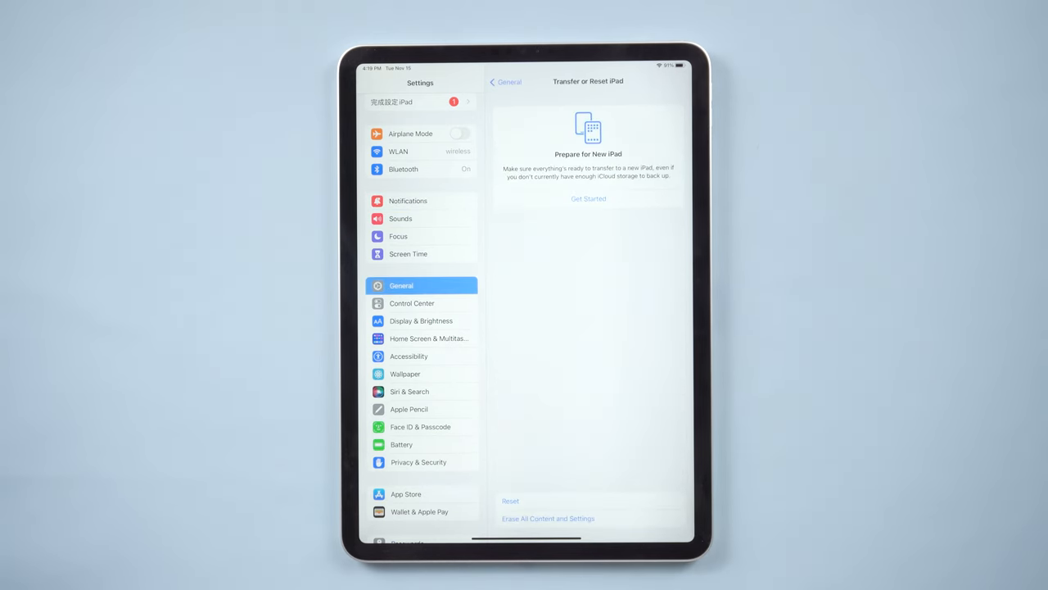
click(549, 518)
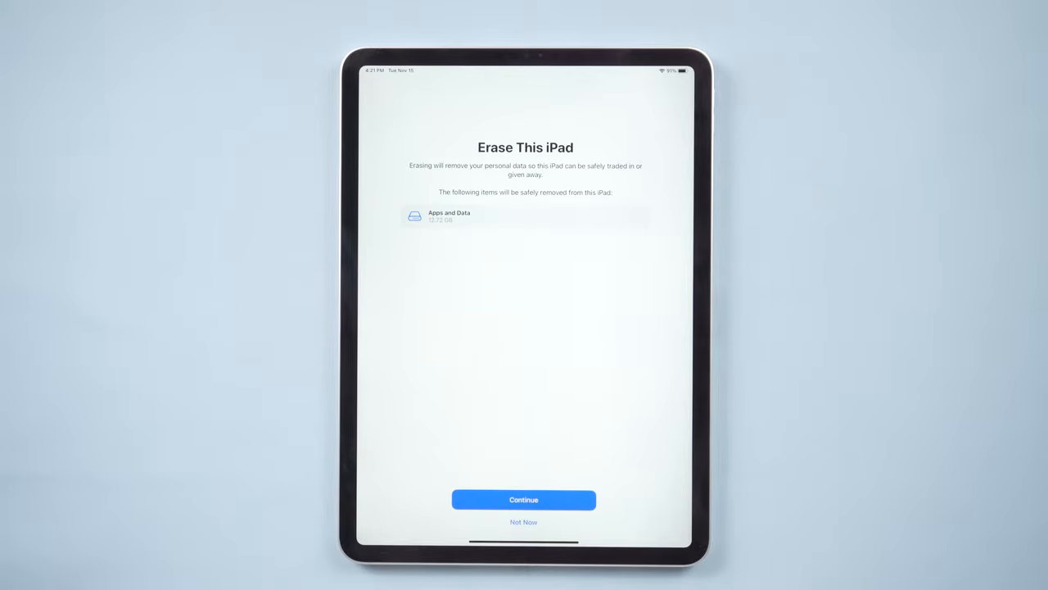
click(524, 500)
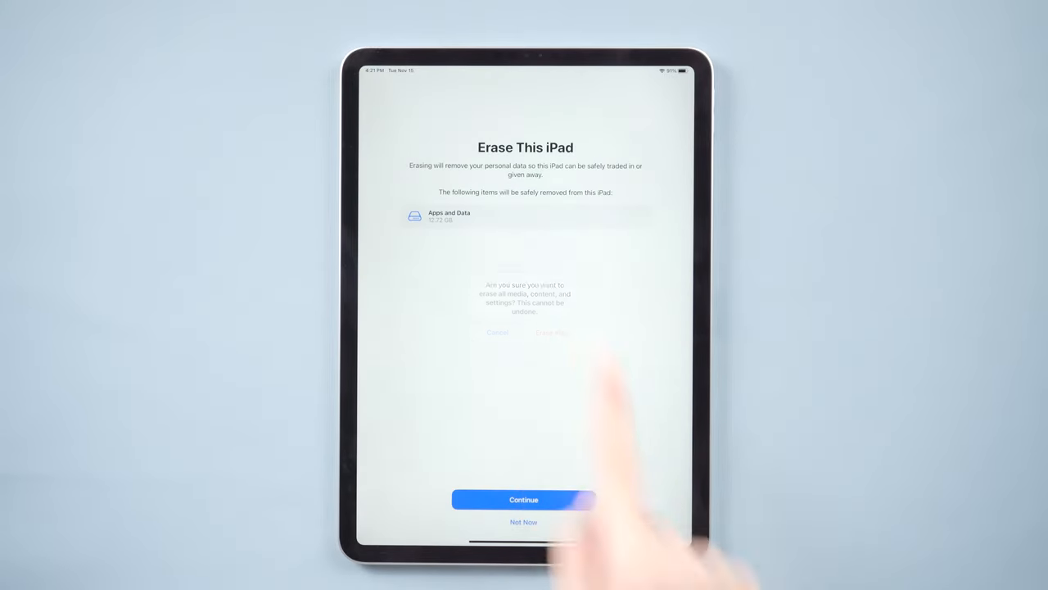
click(554, 333)
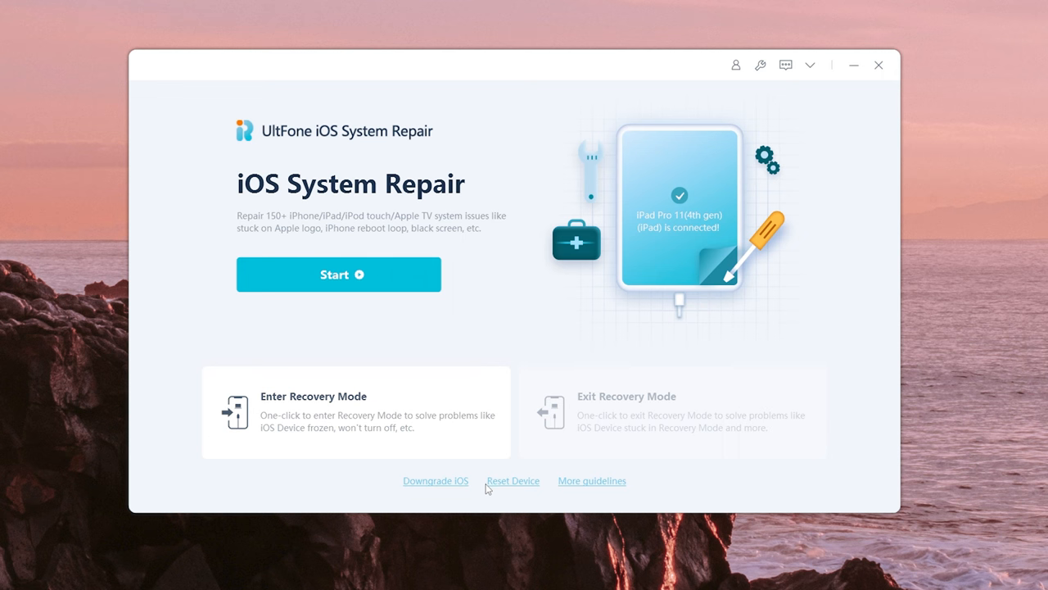
mouse_move(503, 488)
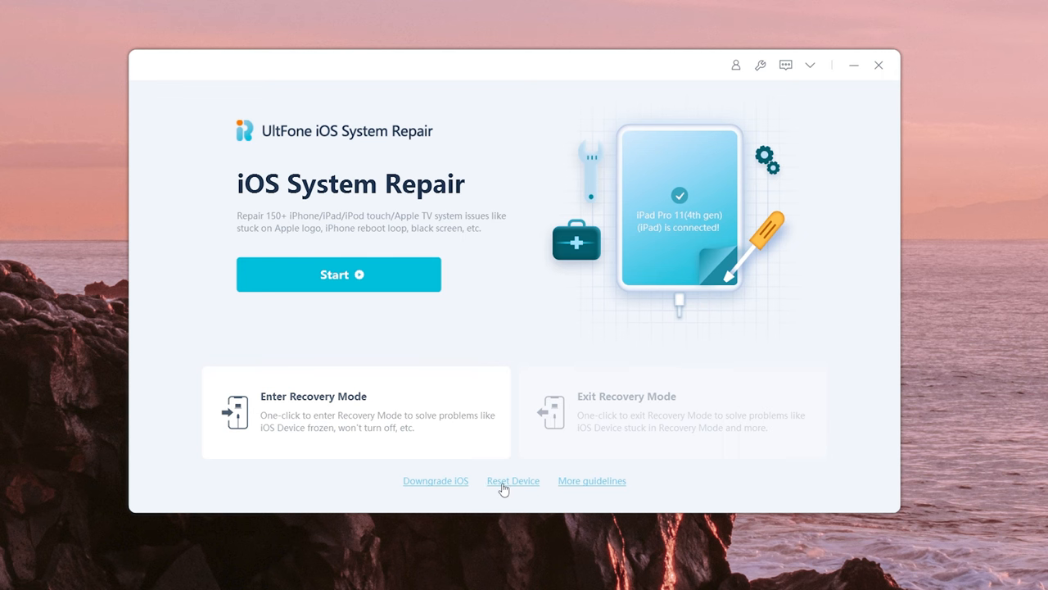
Go to the Reset Device feature from the UltFone home screen
click(513, 482)
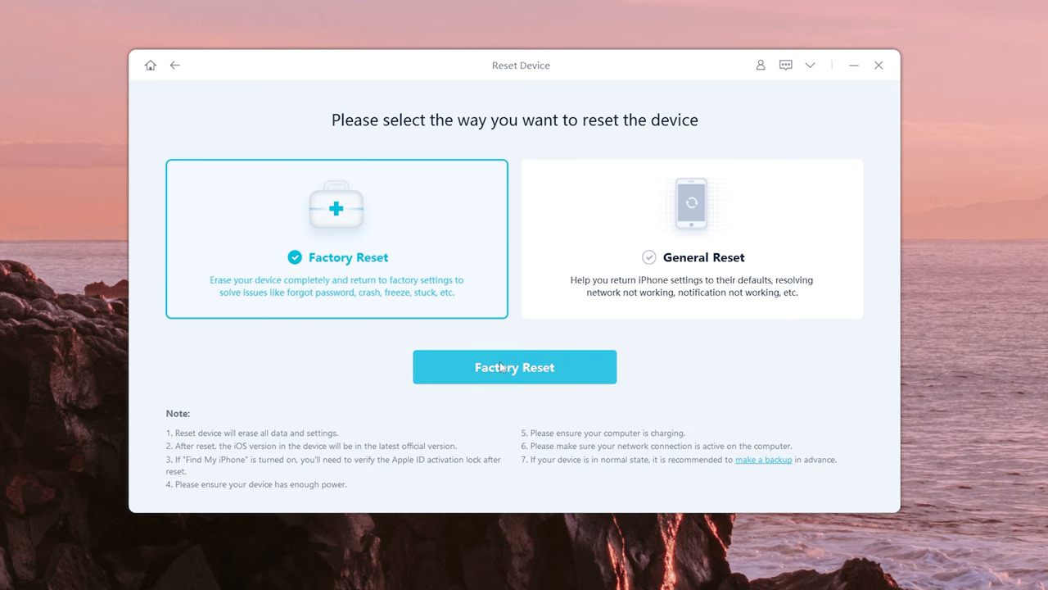
Choose Factory Reset, download firmware package 16.1.1 and start the reset
click(514, 367)
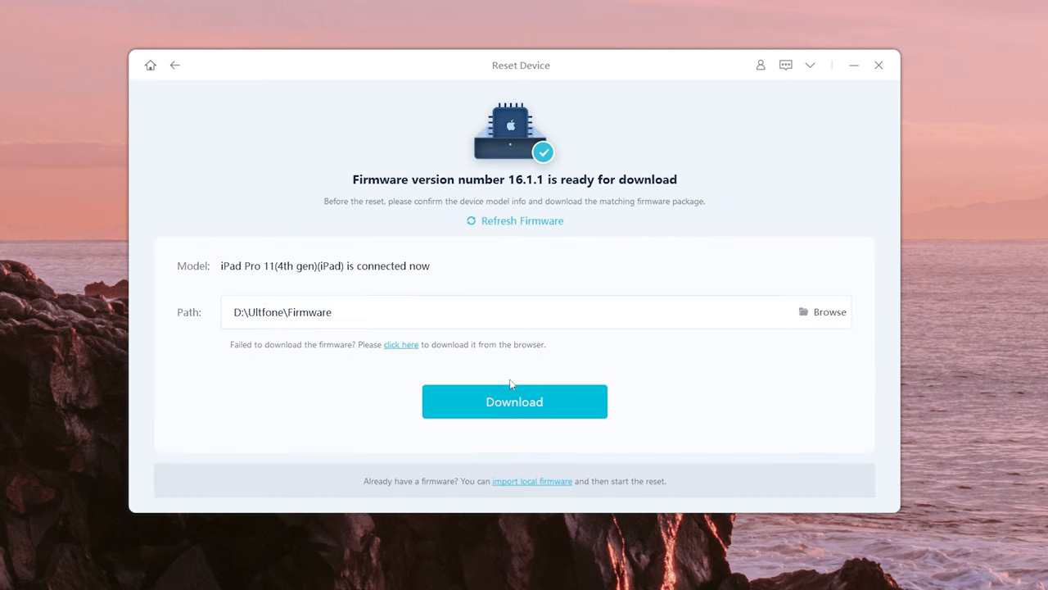
click(514, 401)
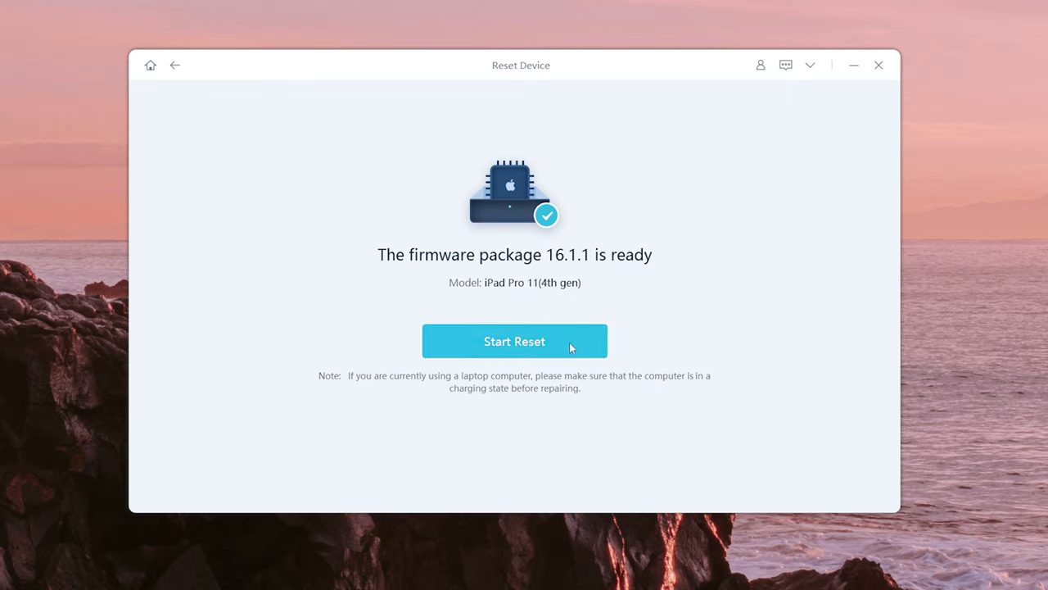
click(514, 341)
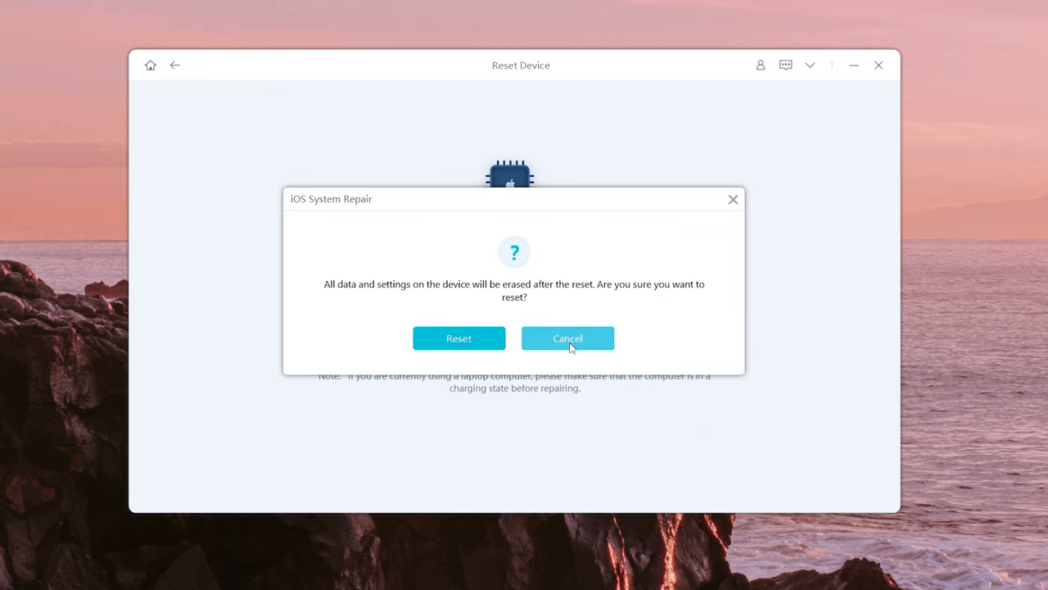
Answer the reset prompt, then start the FREE DOWNLOAD of the Windows installer from the product page
click(458, 338)
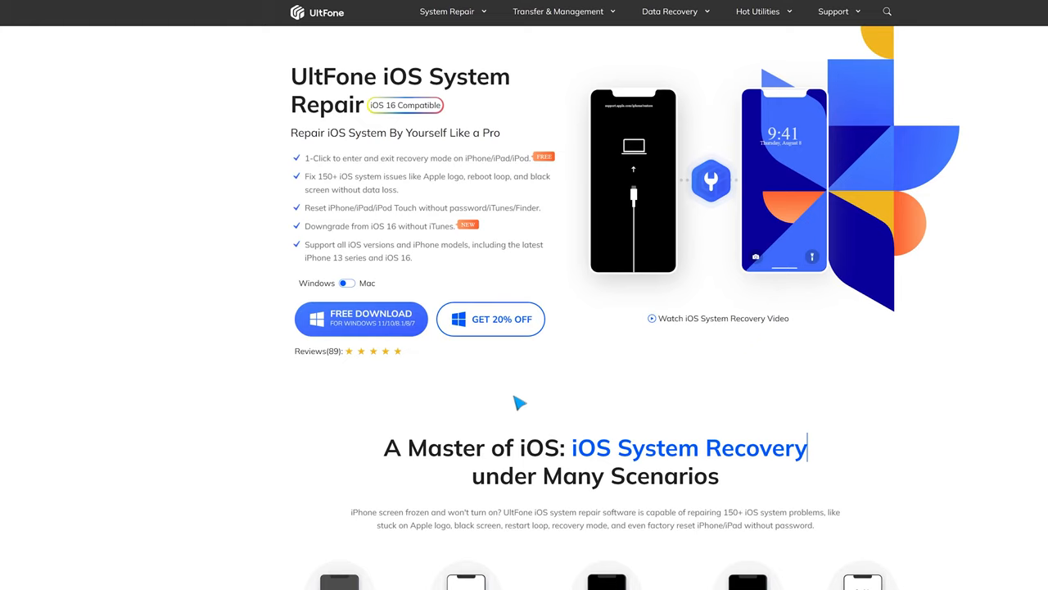
click(360, 318)
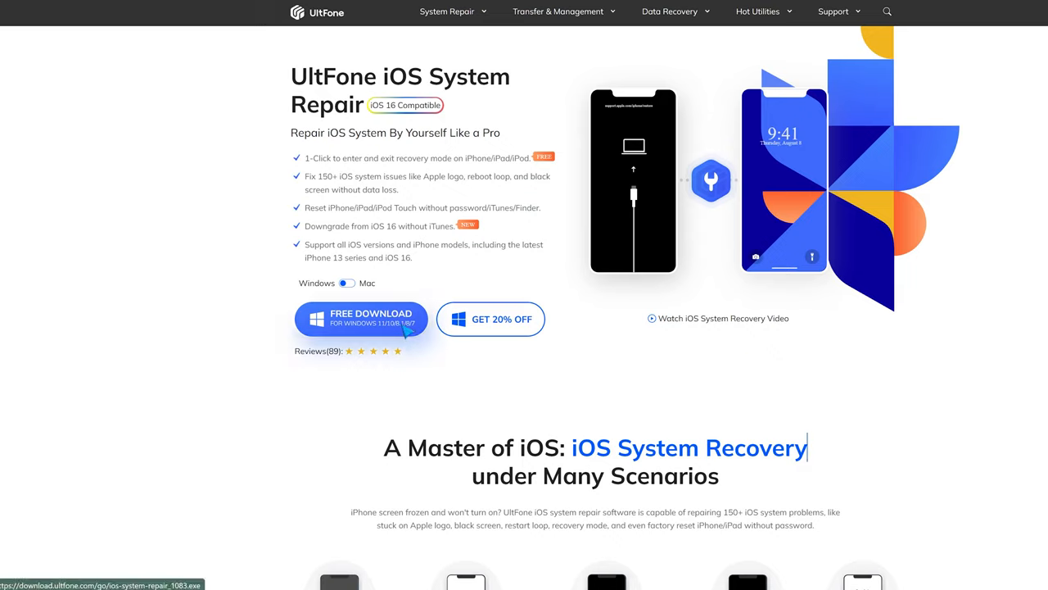
click(361, 318)
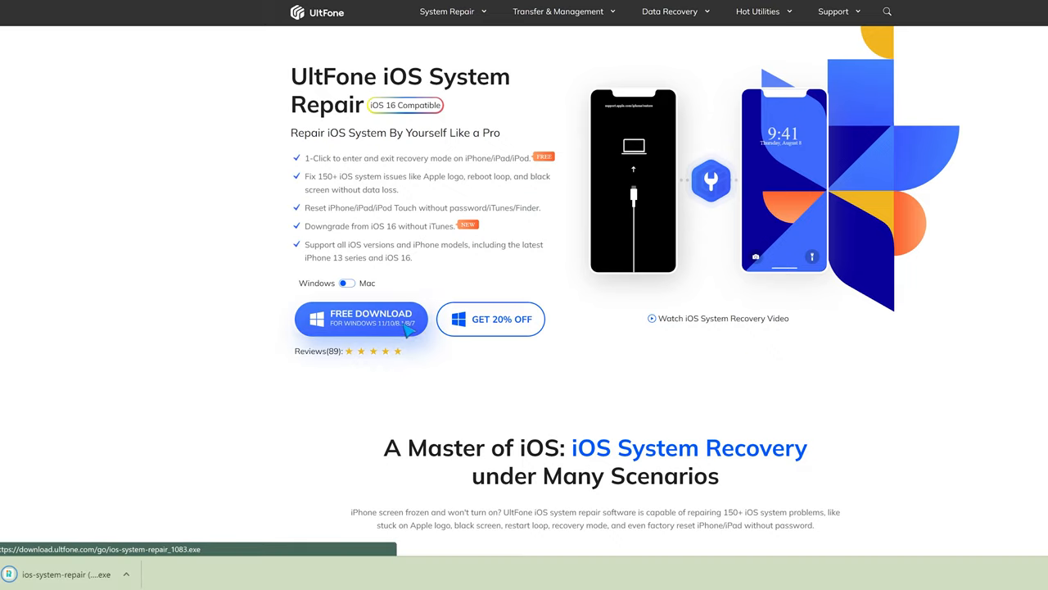